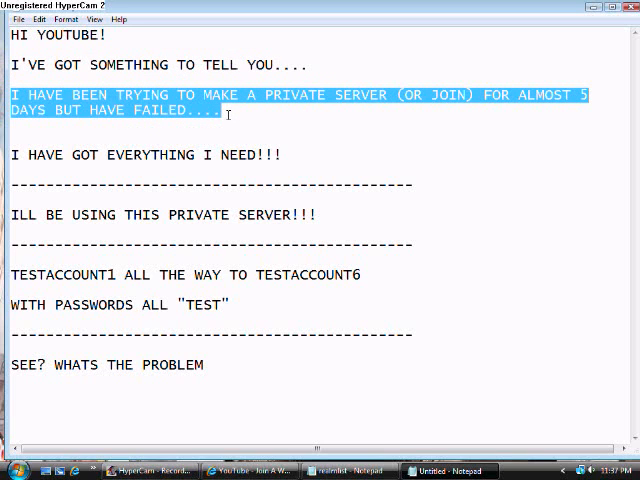
Step: Highlight the private-server line, then select the whole realmlist settings file
click(24, 156)
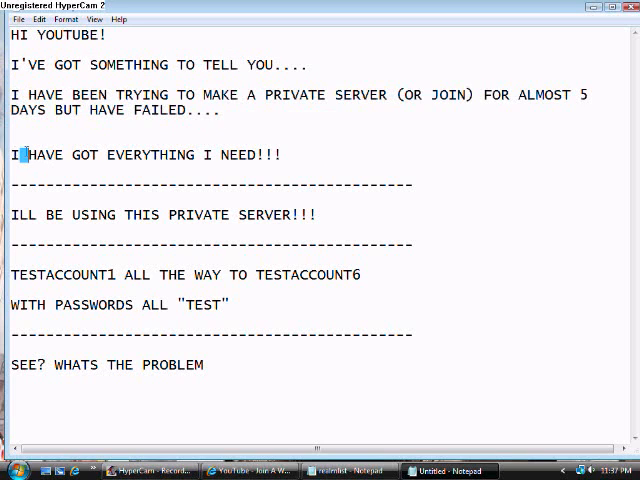
drag(24, 156, 284, 156)
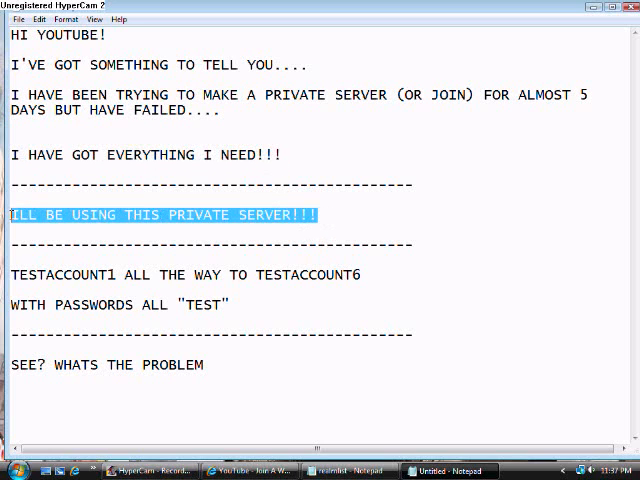
click(350, 470)
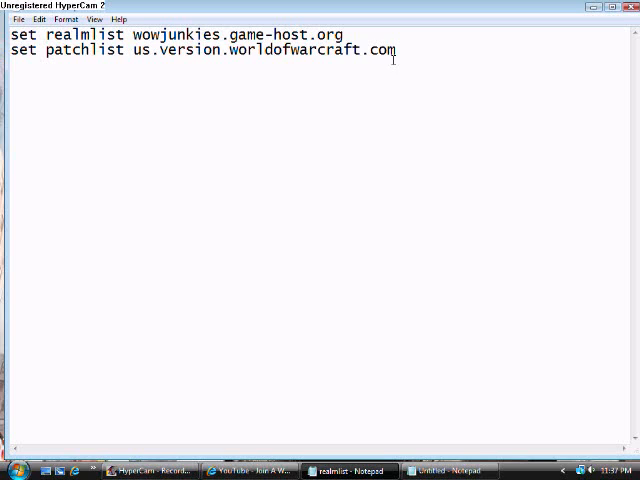
key(ctrl+a)
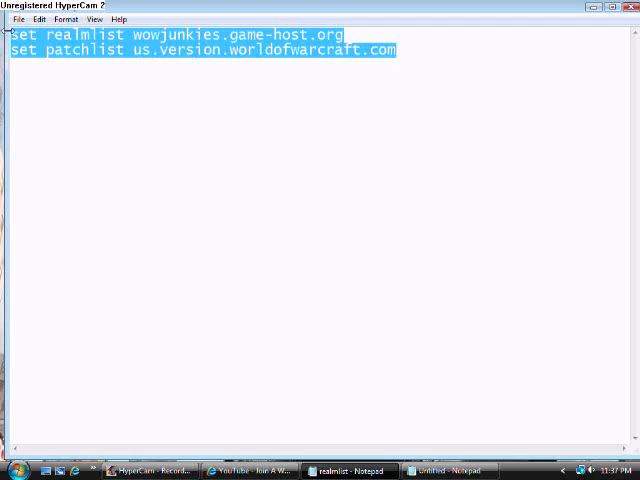
mouse_move(352, 92)
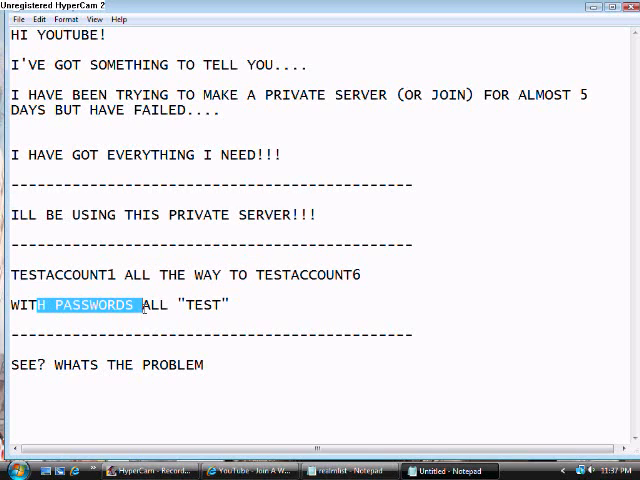
Step: Add the line 'NOW I WILL SHOW YOU WHAT THE PROBLEM IS....' beneath the passwords line
drag(140, 304, 226, 304)
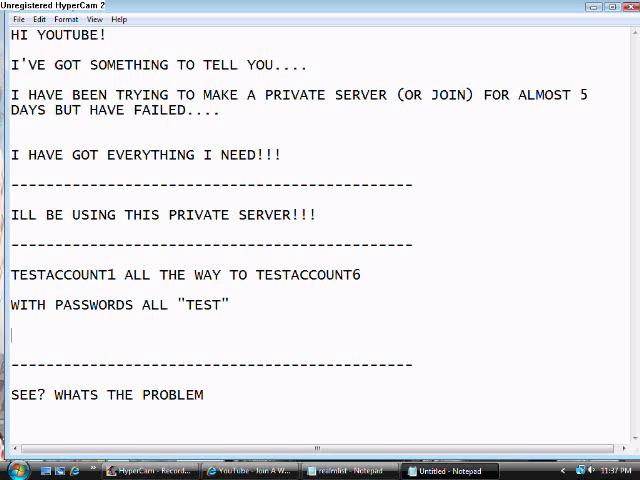
text(NOW I)
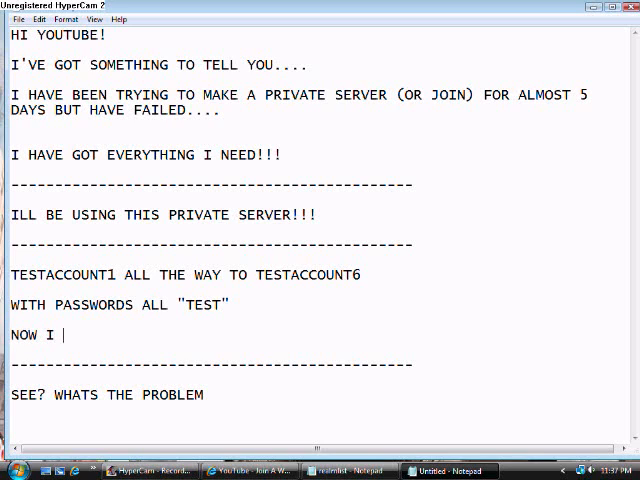
text(WILL S)
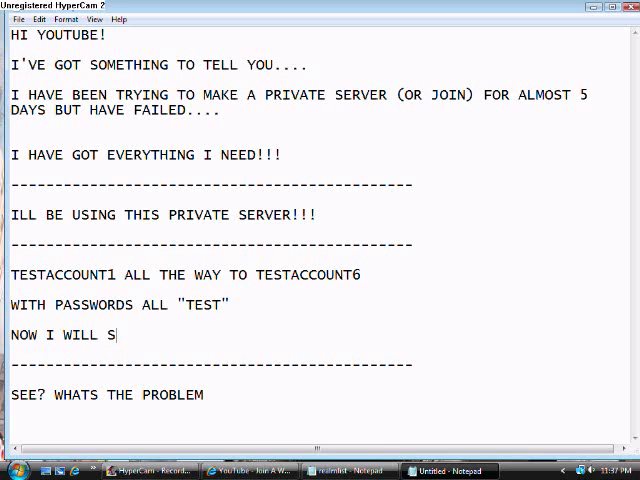
text(HOW YOU WHA)
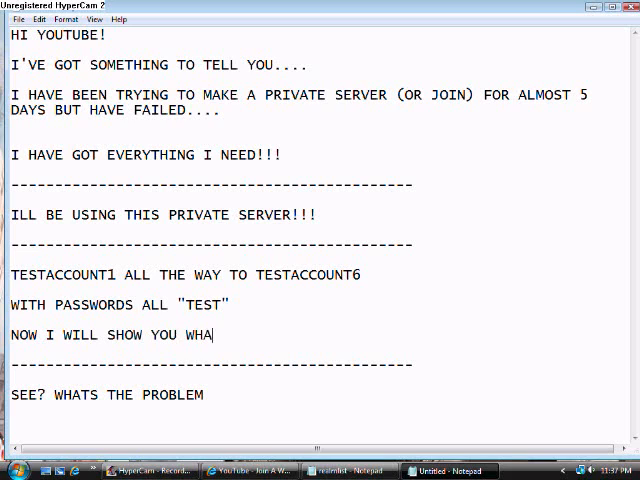
text(T THE PROBLEM)
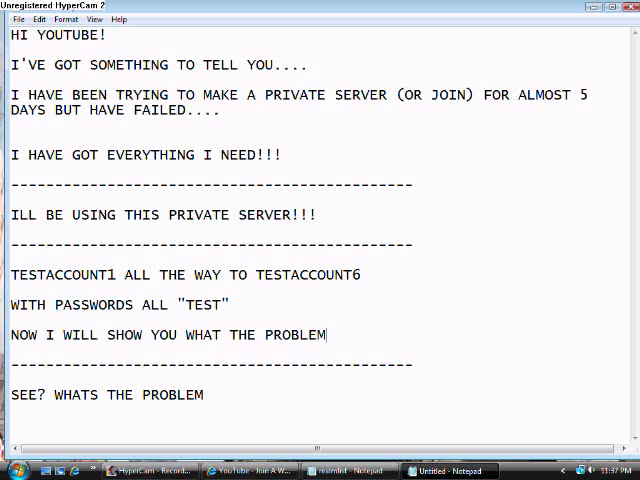
text(IS...)
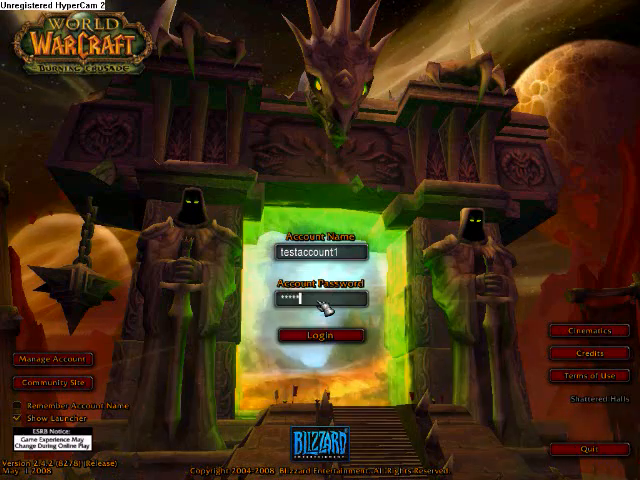
Step: Attempt login as testaccount1 and dismiss the 'Unable to connect' message
click(320, 328)
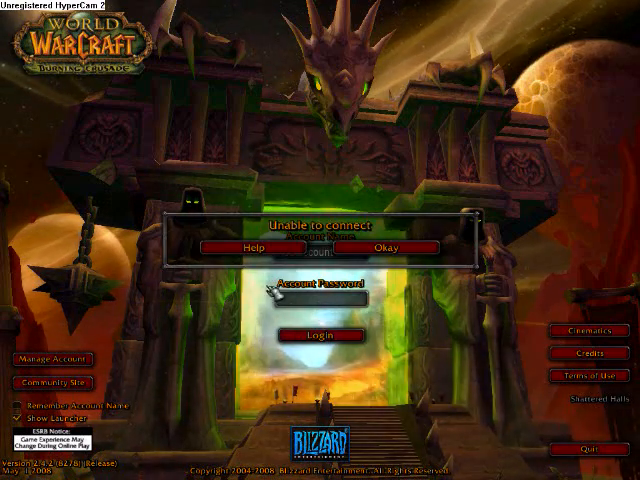
click(380, 246)
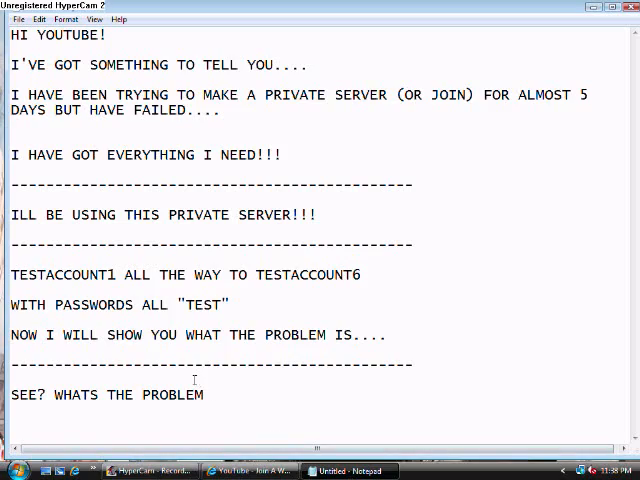
Step: Write 'WTF whats happening?? it keeps saying Unable to connect!! whats wr' under the divider
text(W)
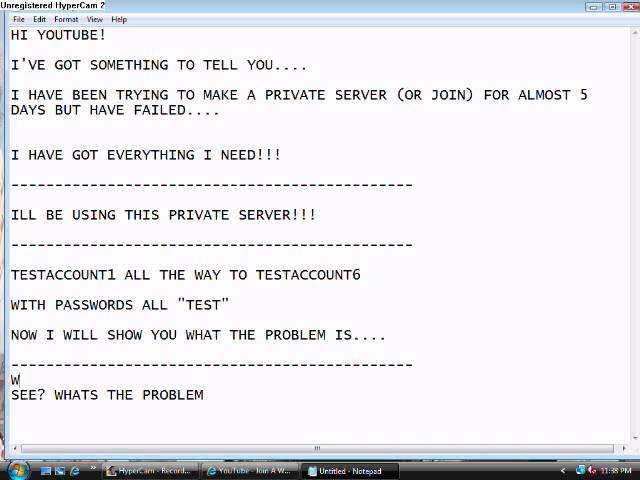
text(TF)
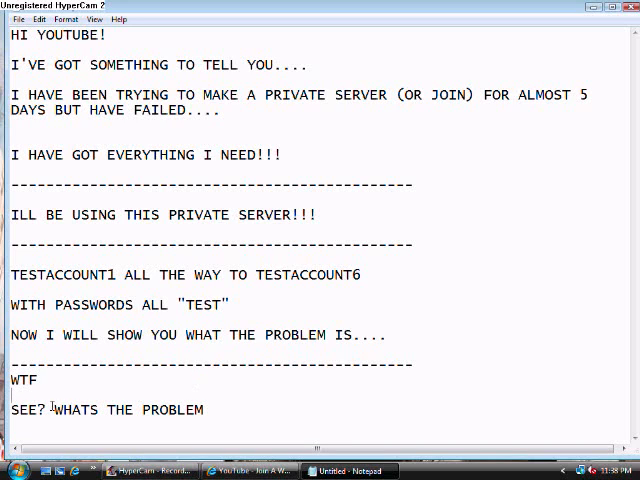
text(whats happeni)
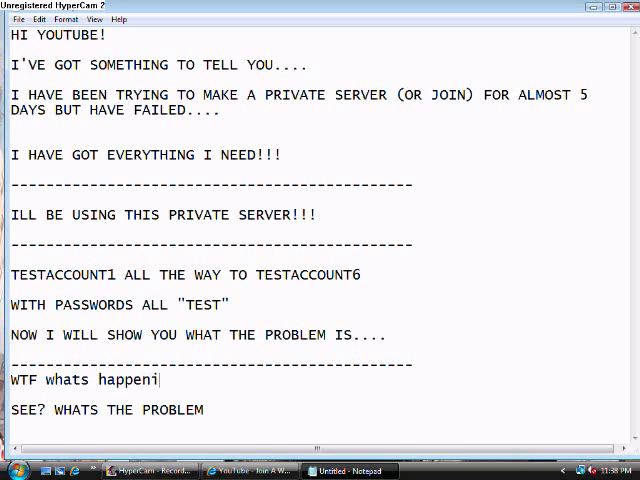
text(ng??)
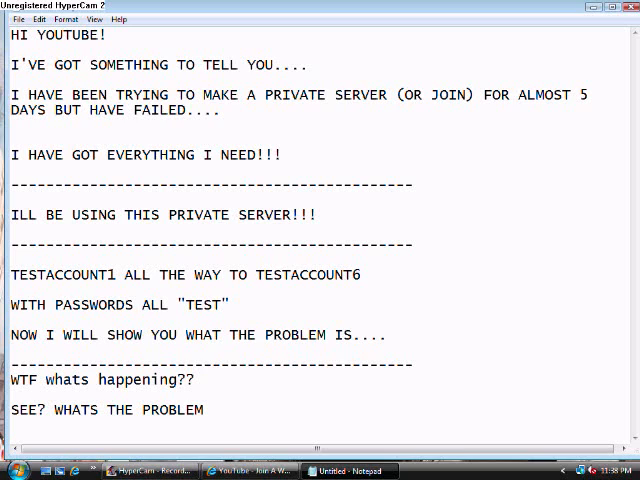
text(it keeps sa)
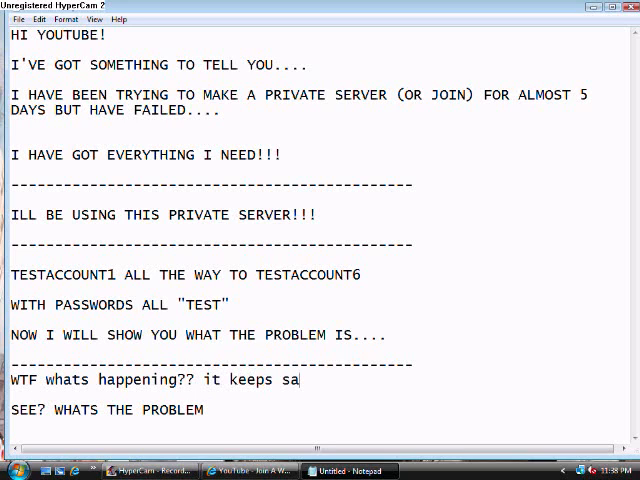
text(ying)
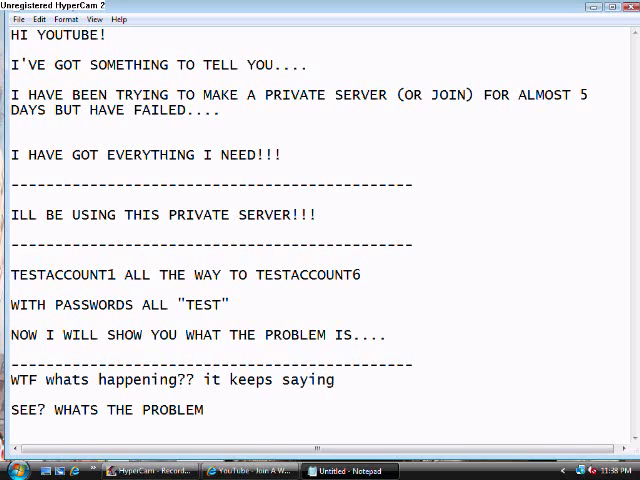
text(Una)
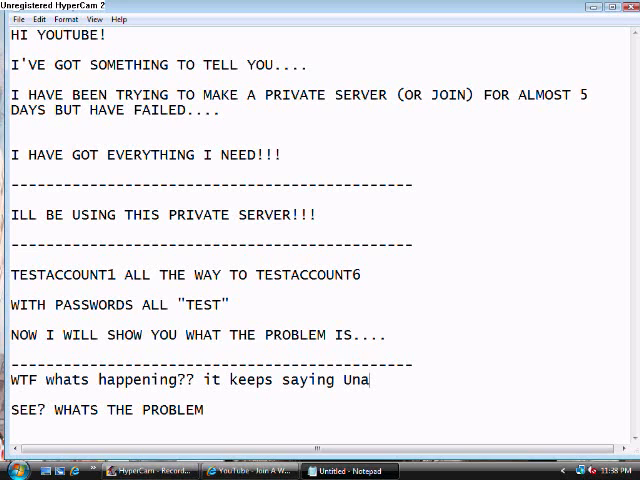
text(ble to)
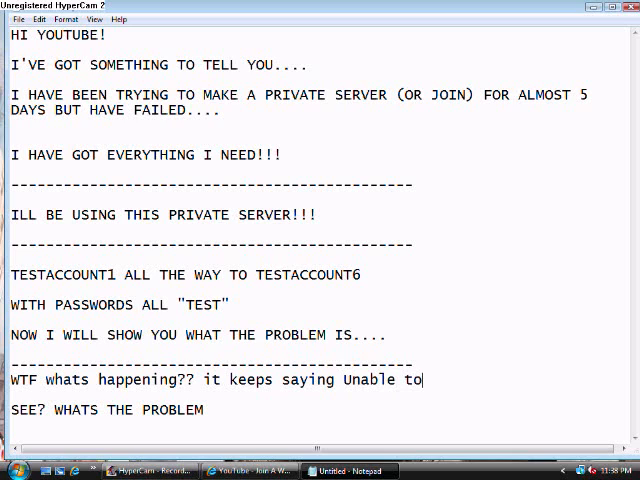
text(connect)
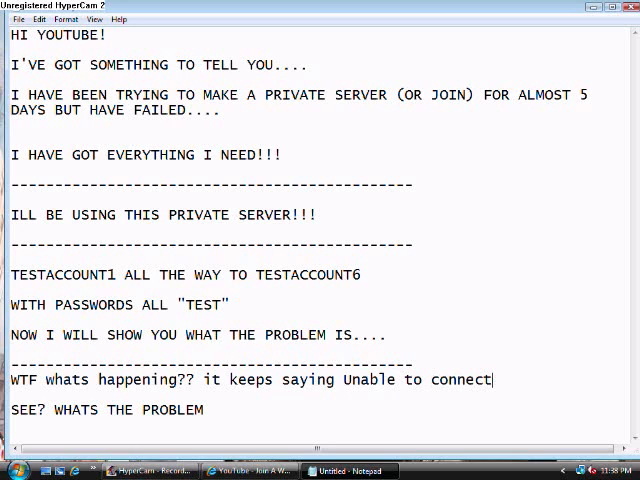
text(!!)
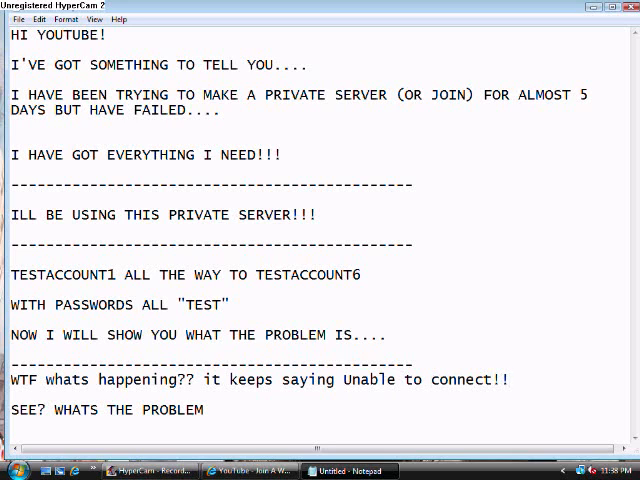
text(whats wrong, i nee)
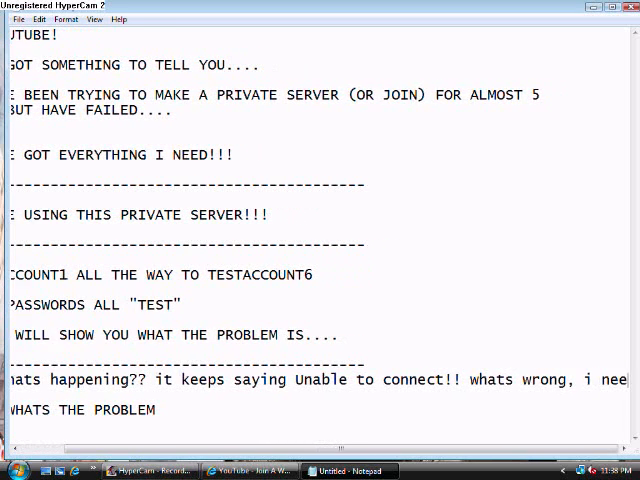
Step: Scroll right to follow the line ending 'i need your advice desperately'
scroll(right, 3)
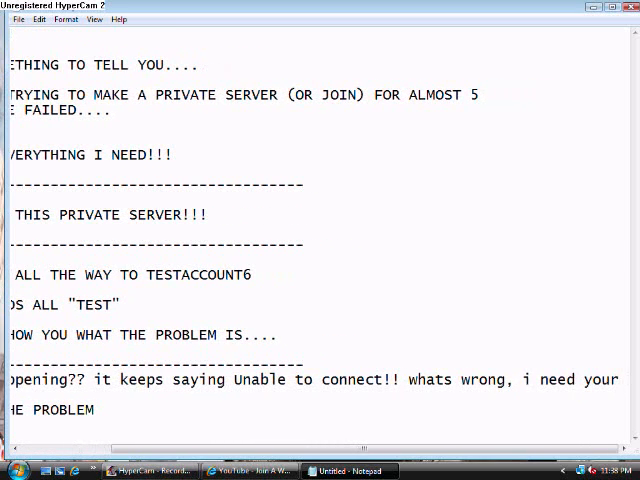
scroll(right, 3)
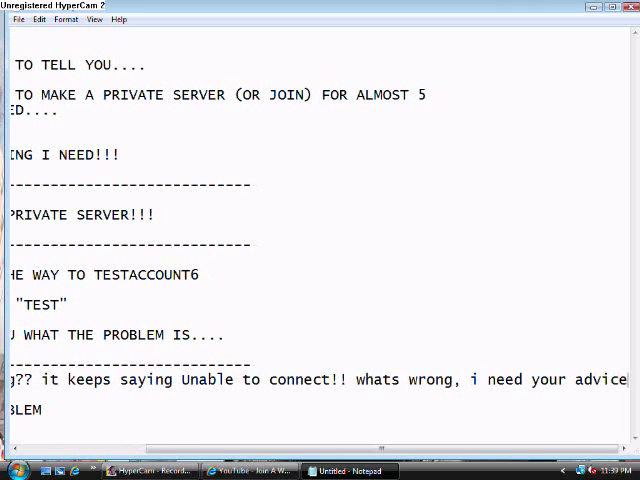
scroll(right, 3)
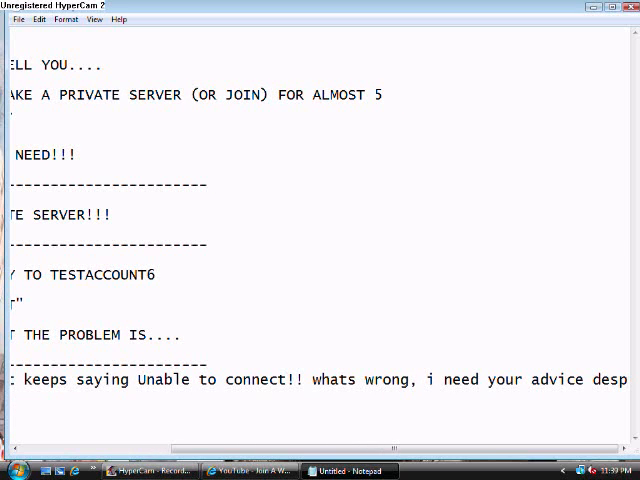
scroll(right, 3)
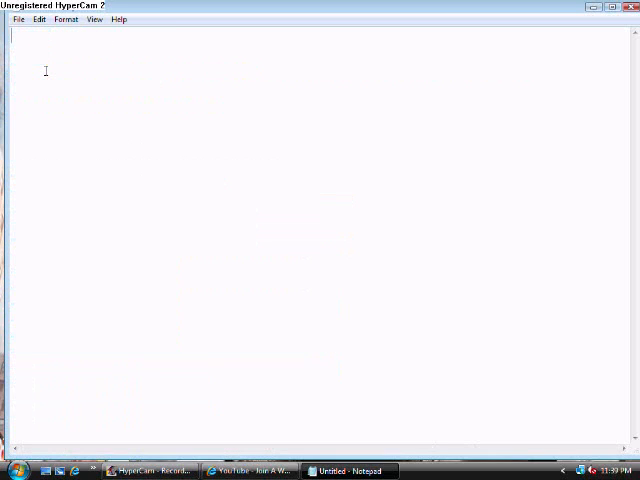
Step: Write 'goodbye' in the blank document
text(goodbye)
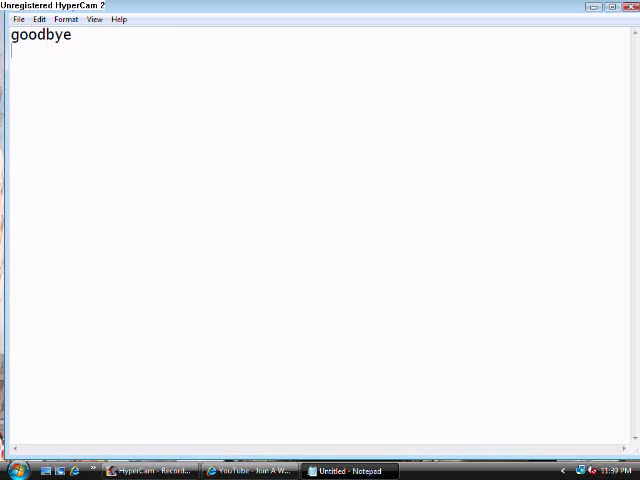
mouse_move(224, 356)
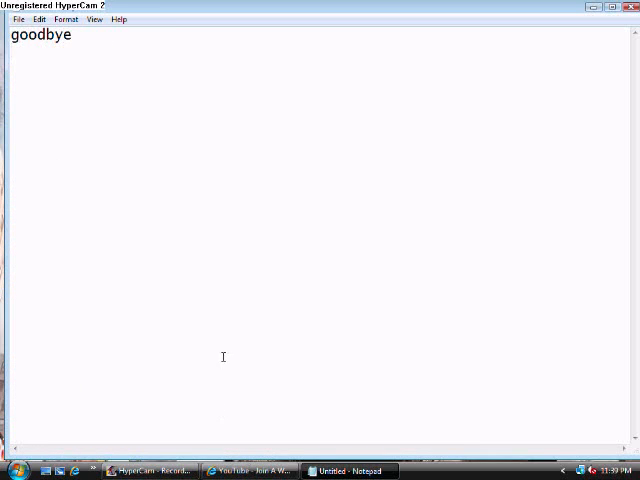